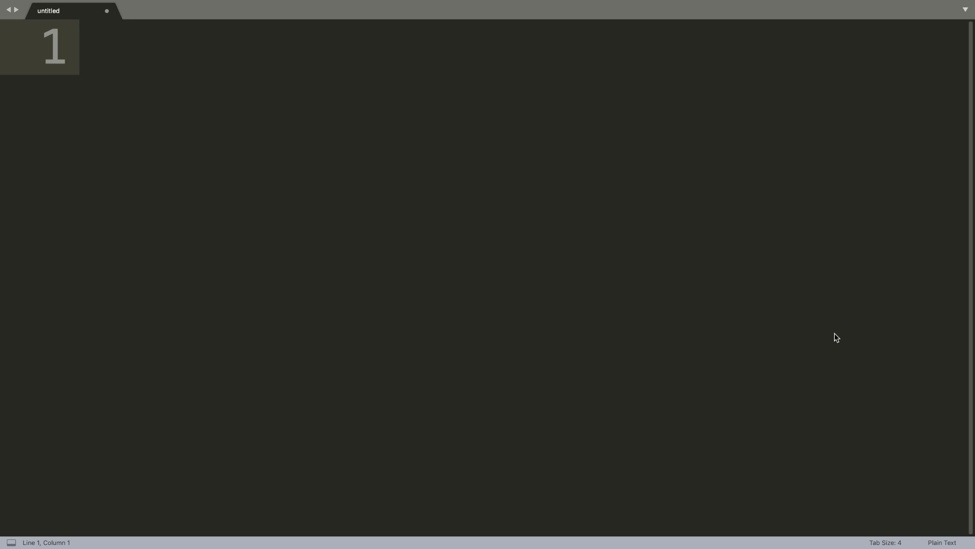
type("X")
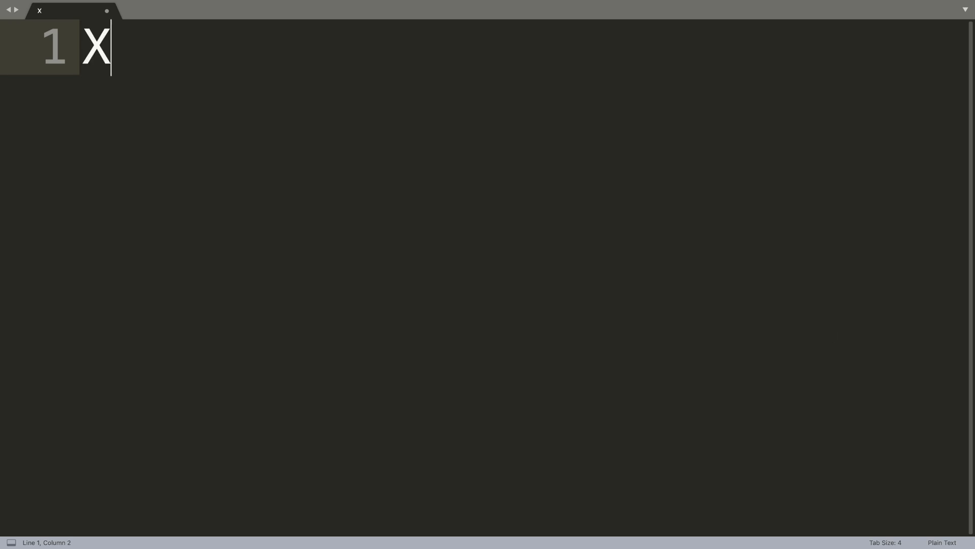
type("ode")
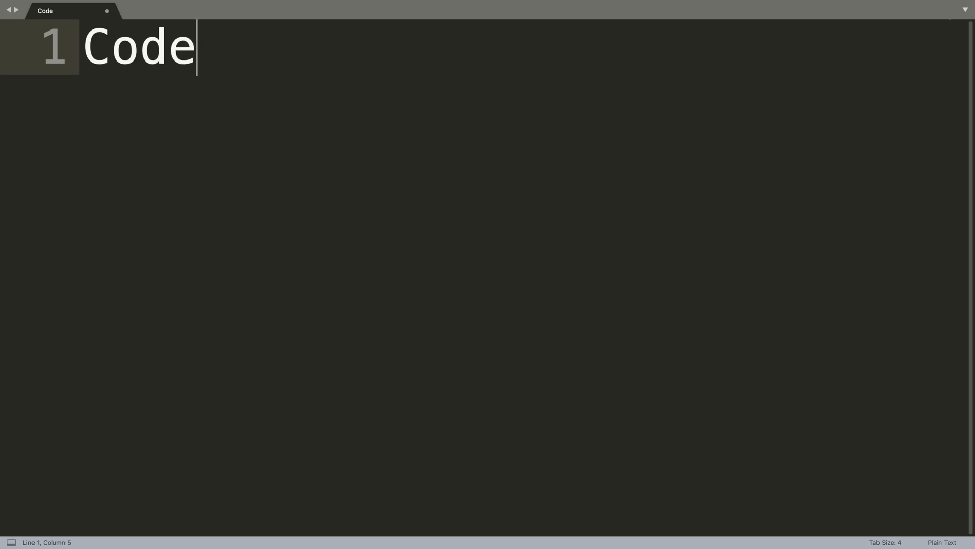